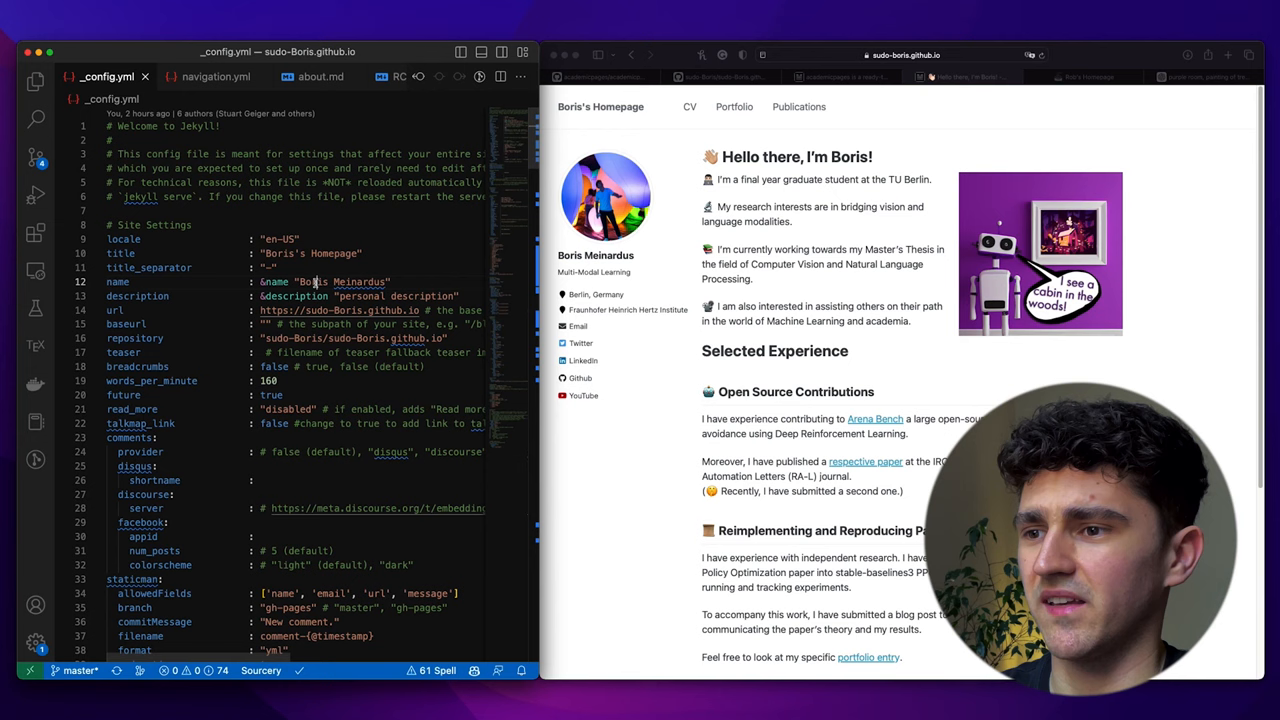
- Review the CV, Portfolio and Publications entries in _data/navigation.yml, then follow the CV link
scroll("down", 3)
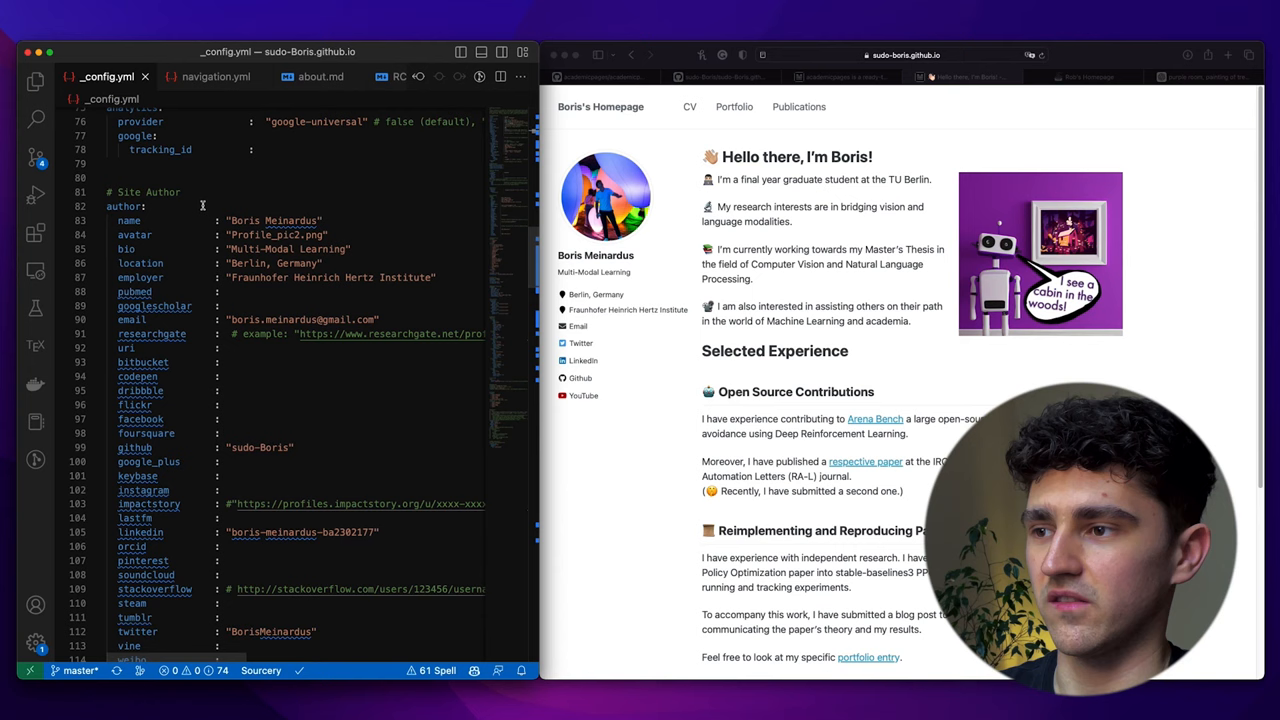
left_click(36, 82)
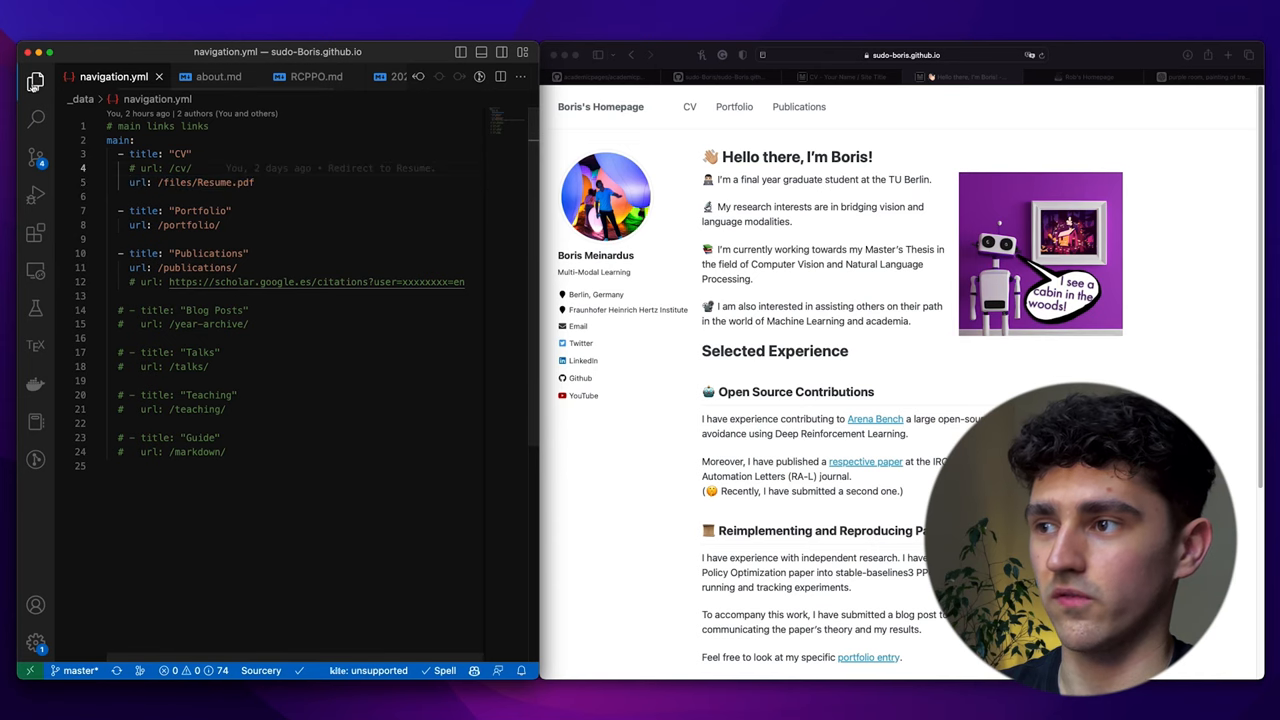
left_click(36, 80)
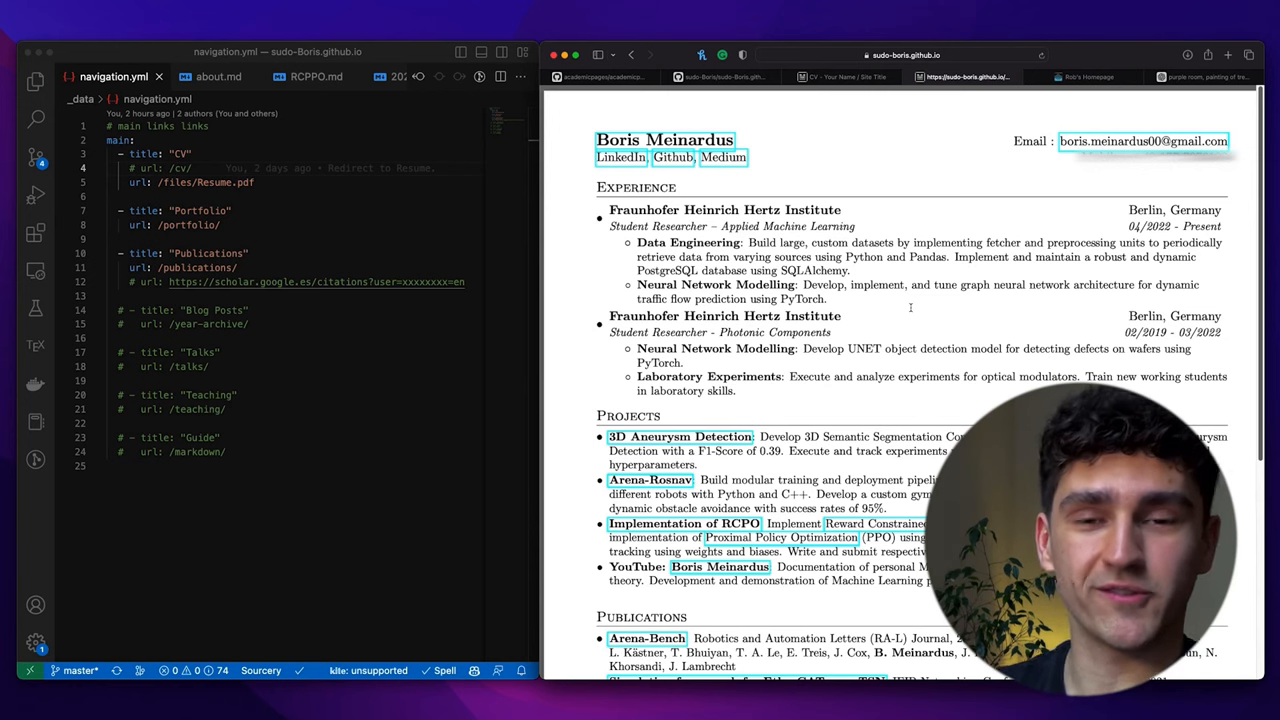
- Navigate from the Resume PDF to the site's Publications page
left_click(804, 108)
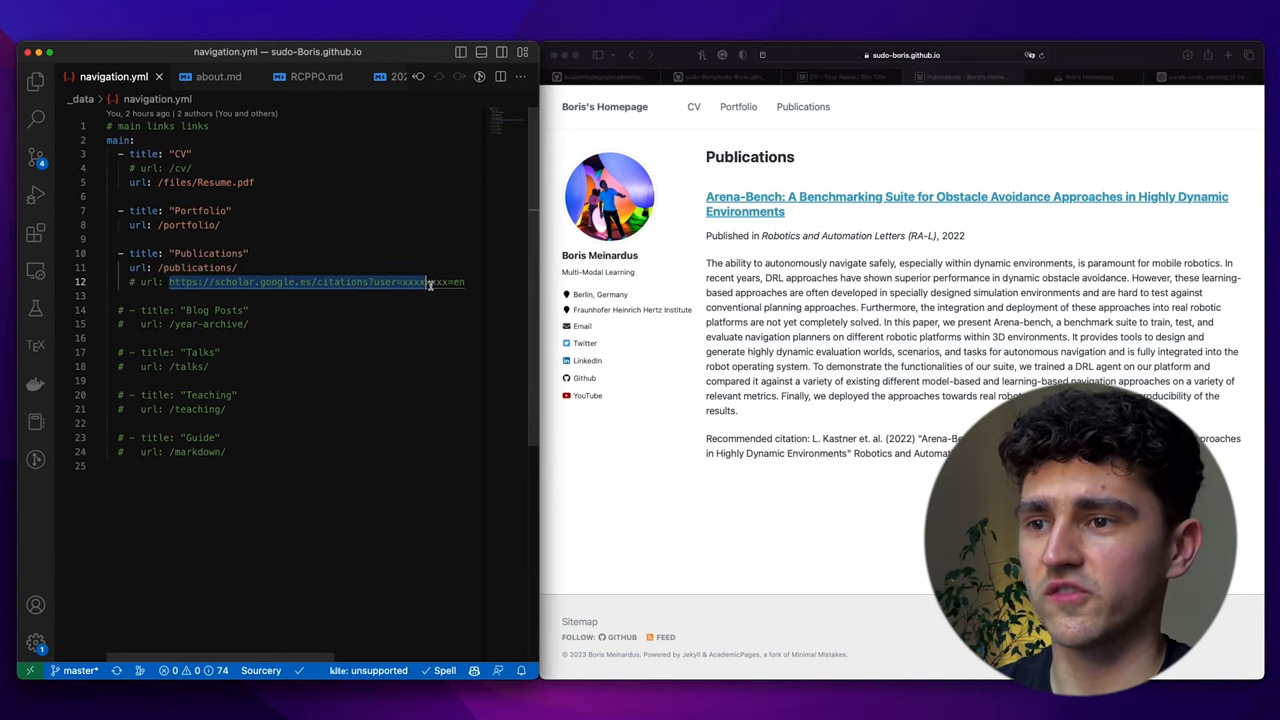